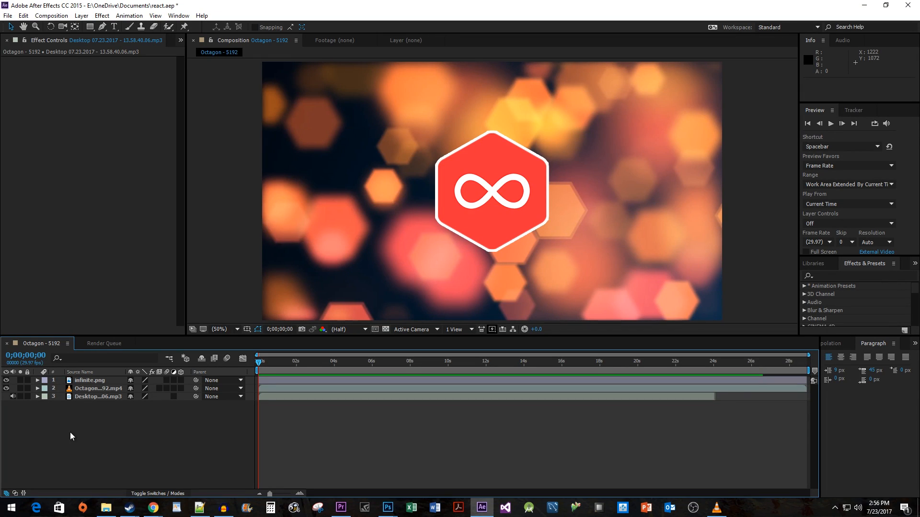
pyautogui.moveTo(109, 399)
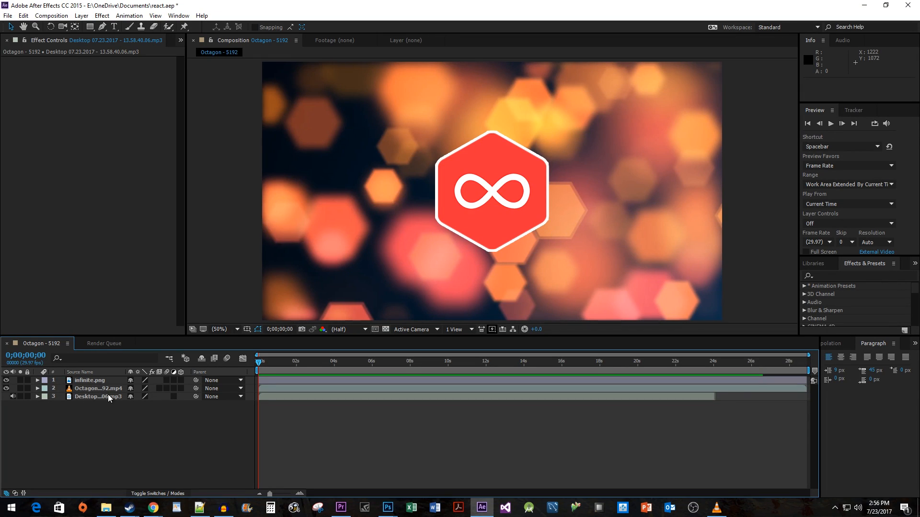
# - Convert the mp3 track's audio to keyframes, creating an Audio Amplitude layer
pyautogui.press('space')
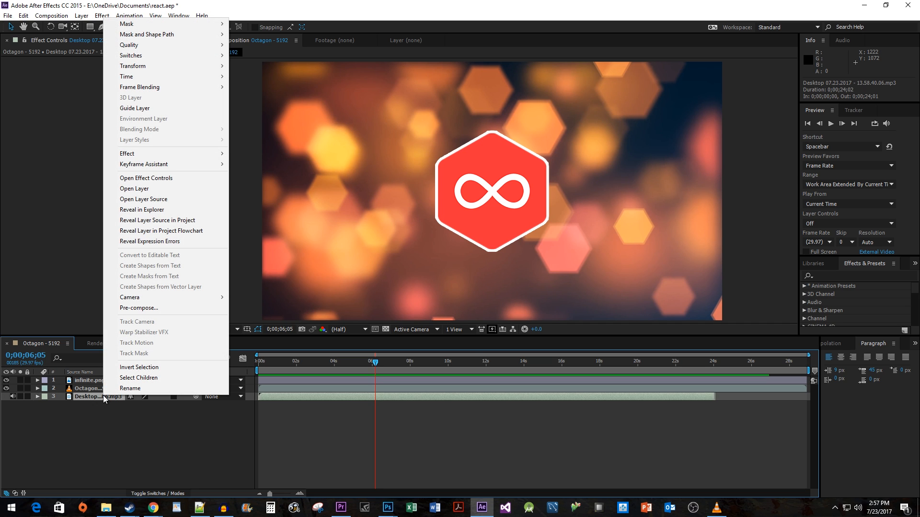
pyautogui.moveTo(166, 164)
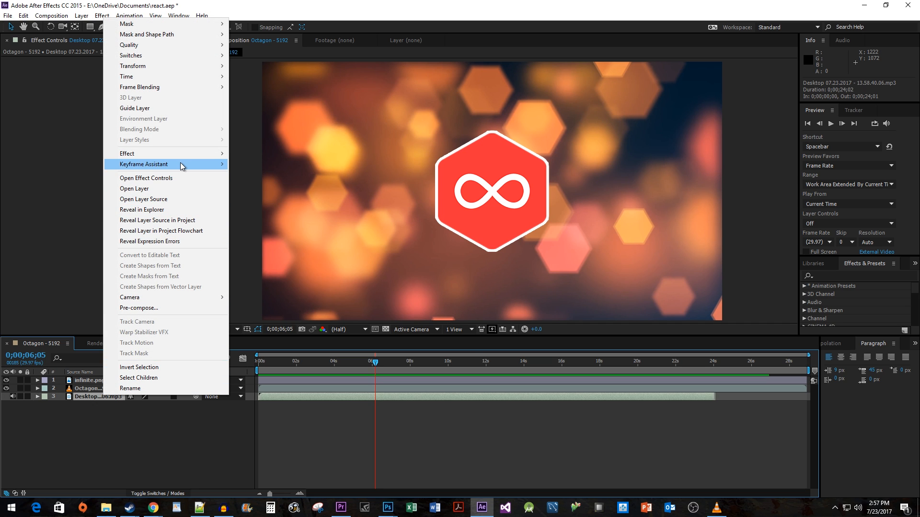
pyautogui.moveTo(144, 164)
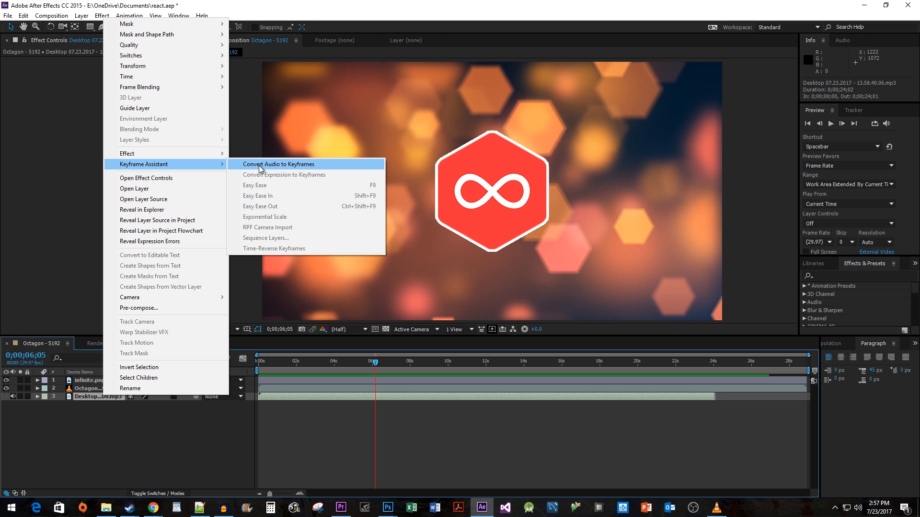
pyautogui.click(277, 164)
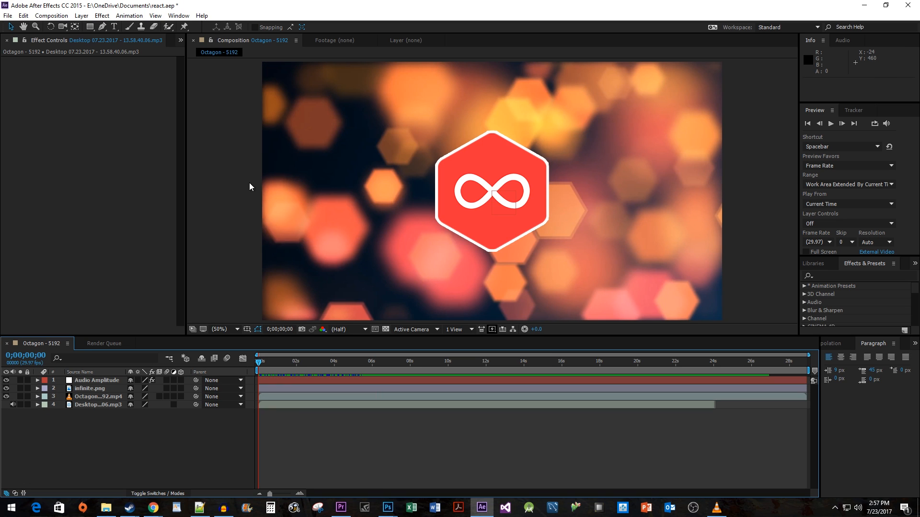
pyautogui.moveTo(106, 384)
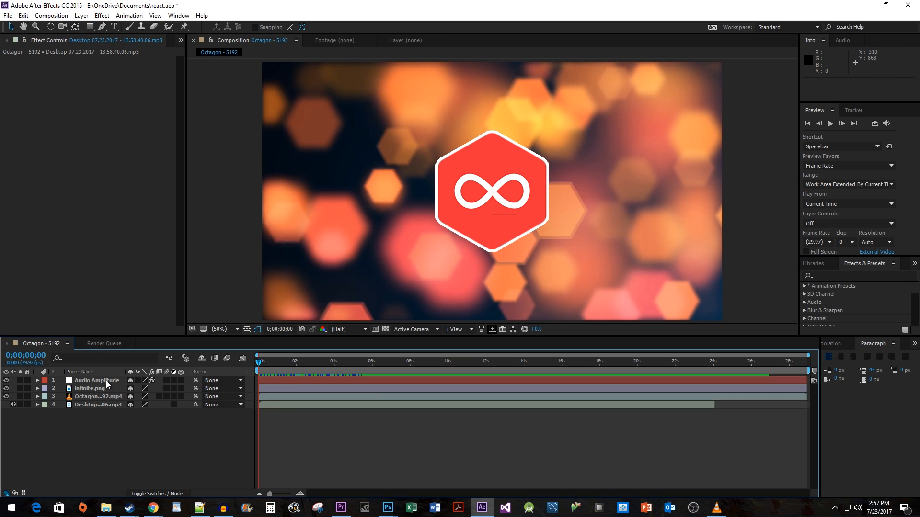
# - Expand the Audio Amplitude layer's Effects down to the Both Channels slider
pyautogui.click(95, 380)
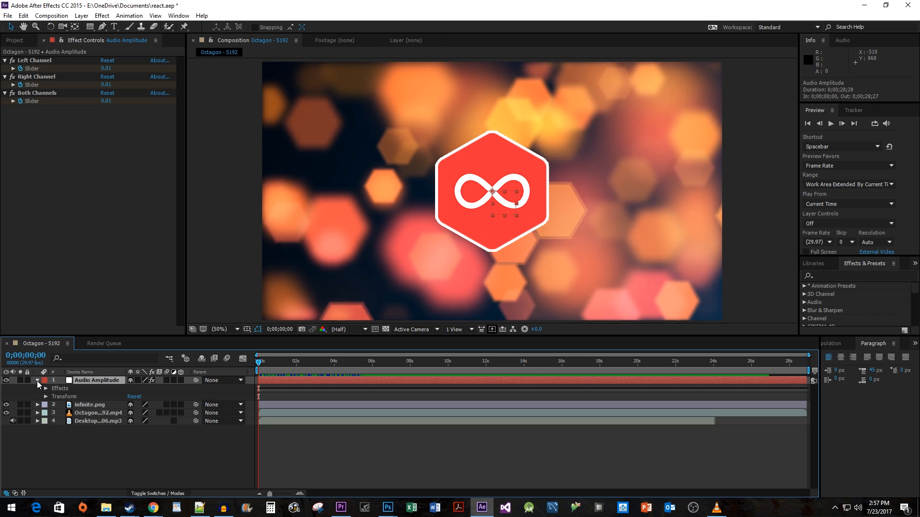
pyautogui.click(45, 389)
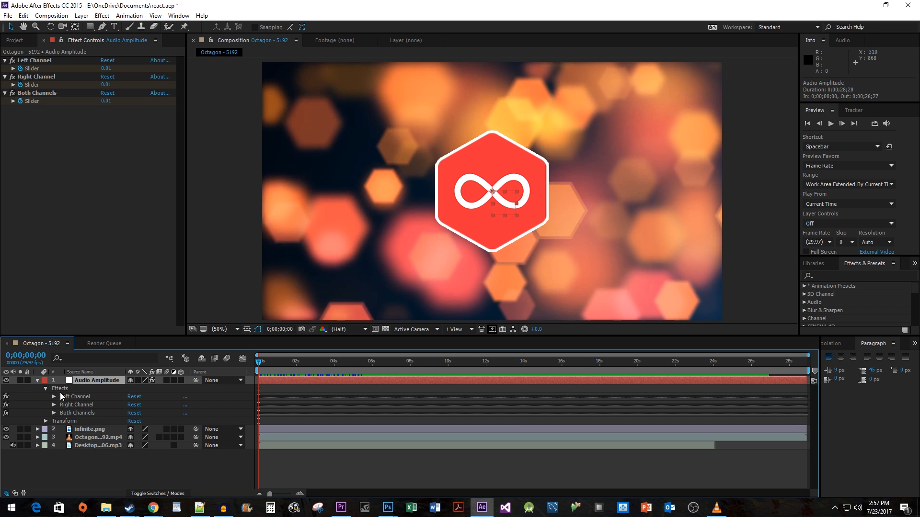
pyautogui.click(75, 396)
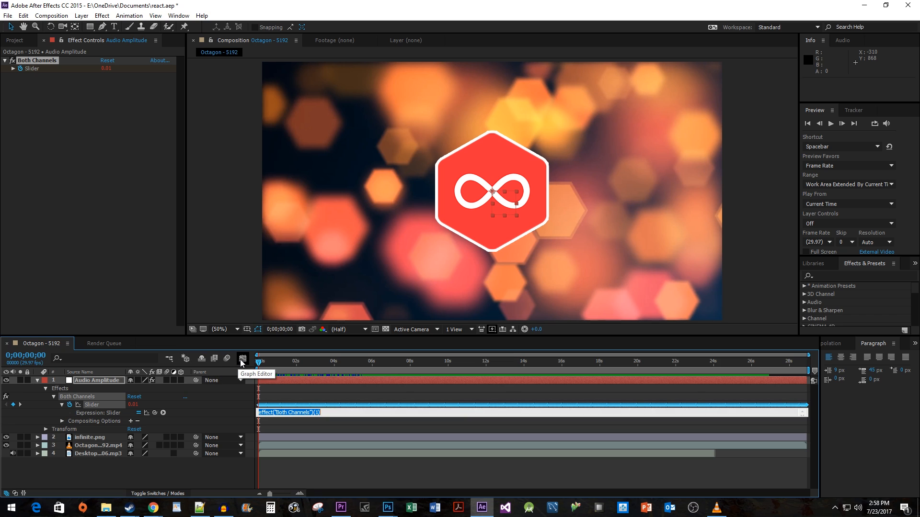
# - In the Graph Editor, enter linear(value, -175,125,-200,150) as the Slider expression
pyautogui.click(242, 360)
pyautogui.write('linear(value,')
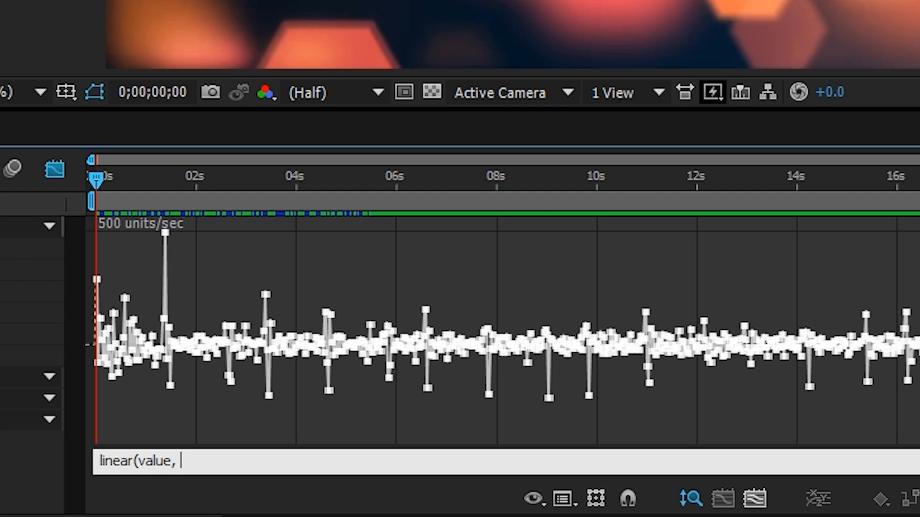
pyautogui.moveTo(271, 400)
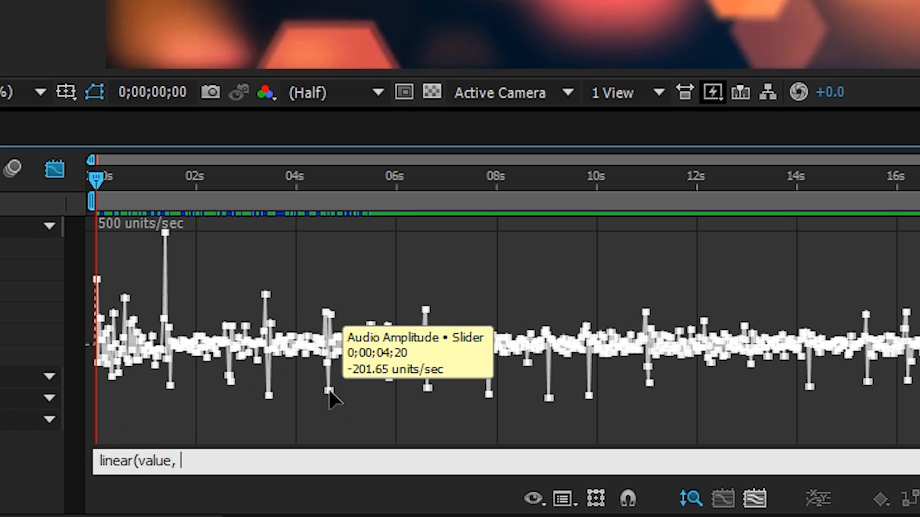
pyautogui.write('-')
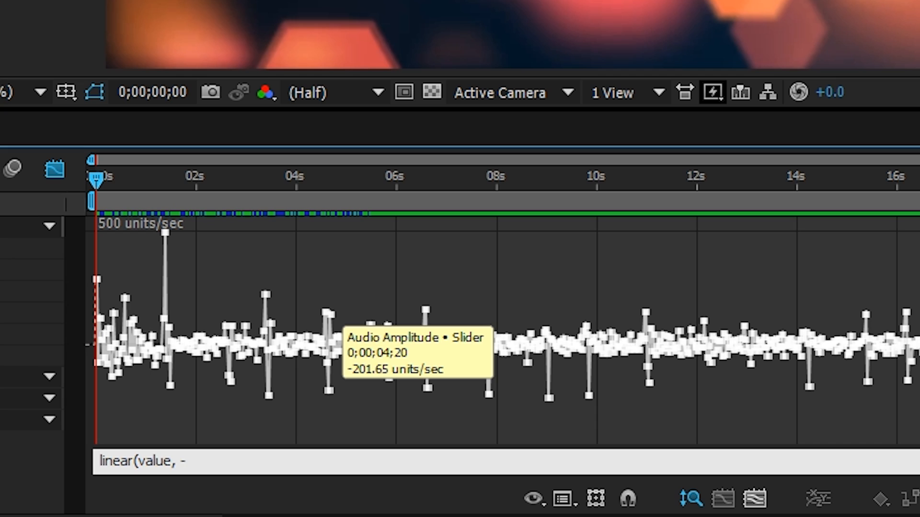
pyautogui.write('175,')
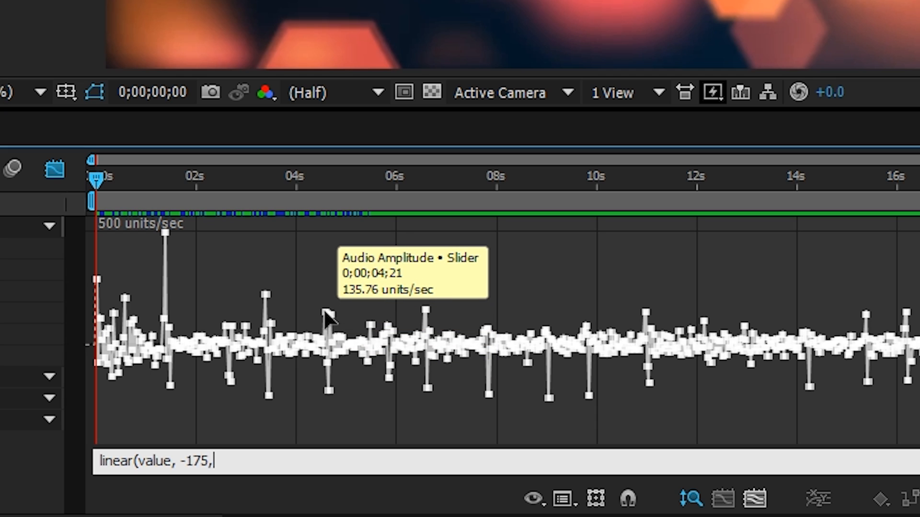
pyautogui.write('125')
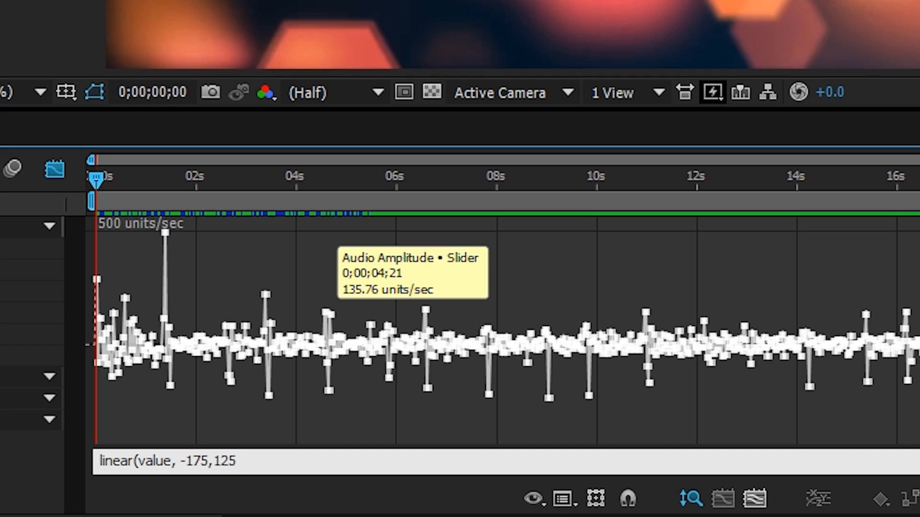
pyautogui.write(',')
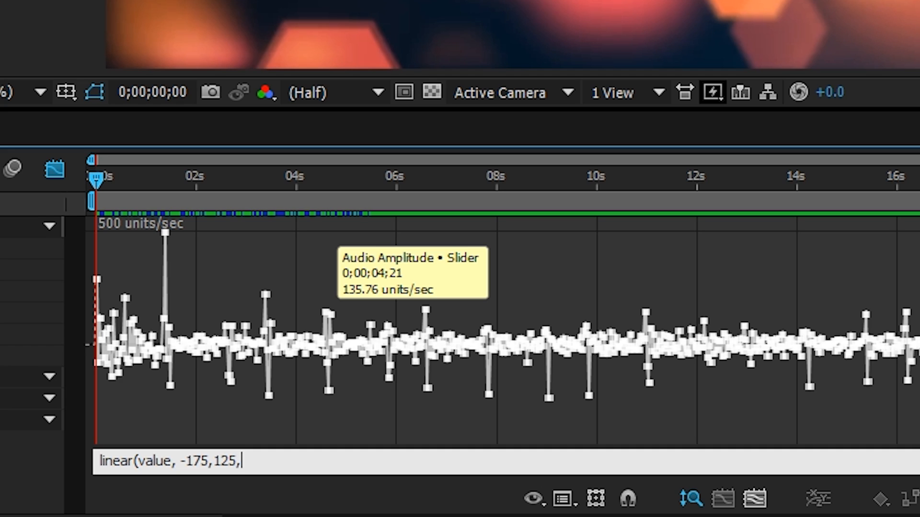
pyautogui.write('-200')
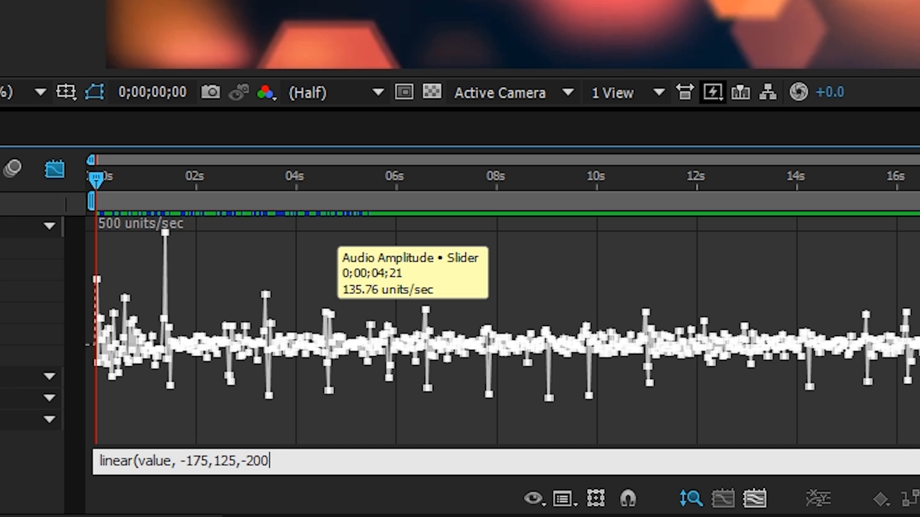
pyautogui.write(',150)')
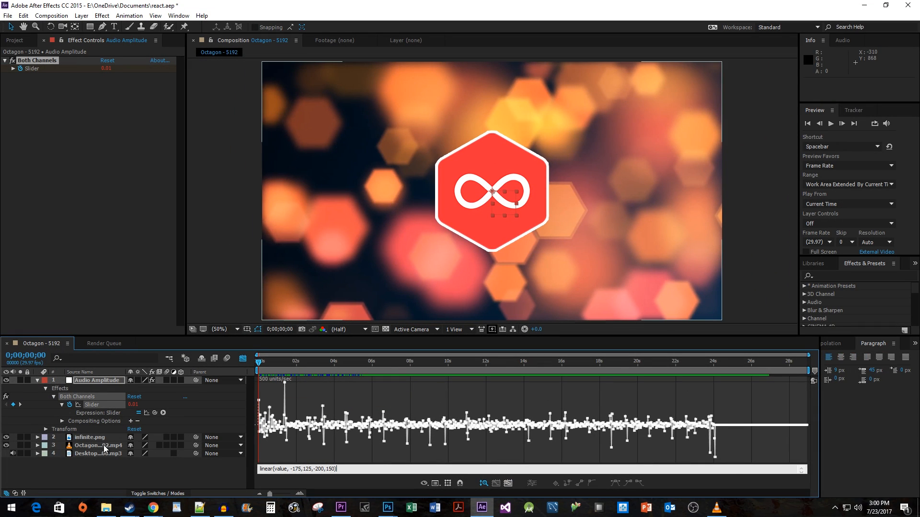
# - Replace infinite.png's Scale expression with a reference to the Both Channels slider
pyautogui.click(90, 437)
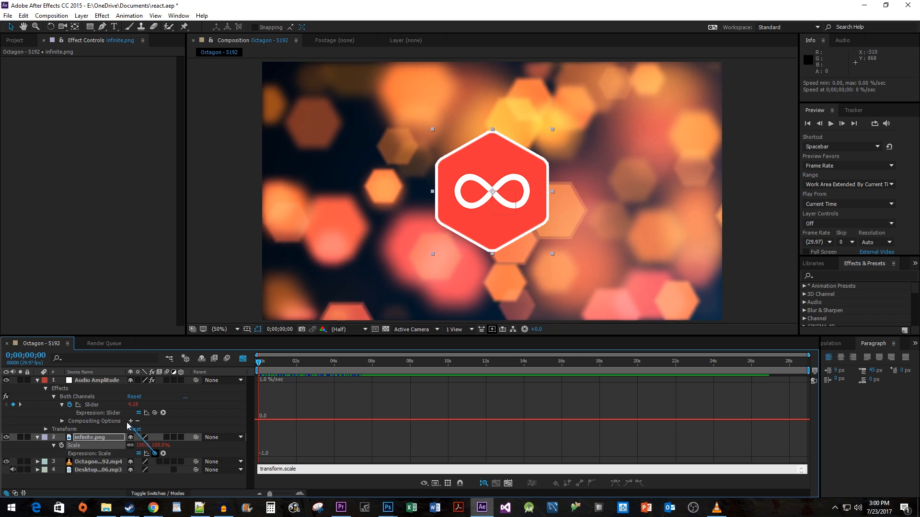
pyautogui.doubleClick(92, 405)
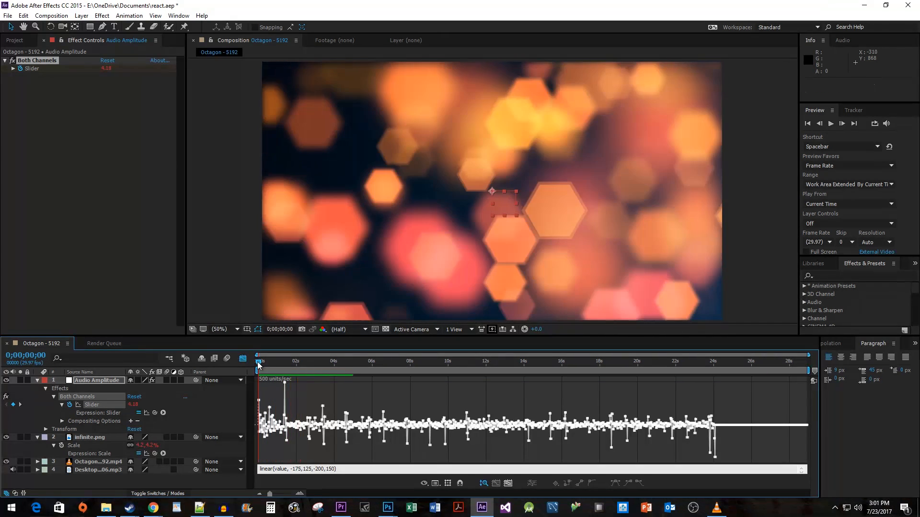
# - Apply a Transform effect with Scale 384 to the infinite.png logo
pyautogui.click(89, 438)
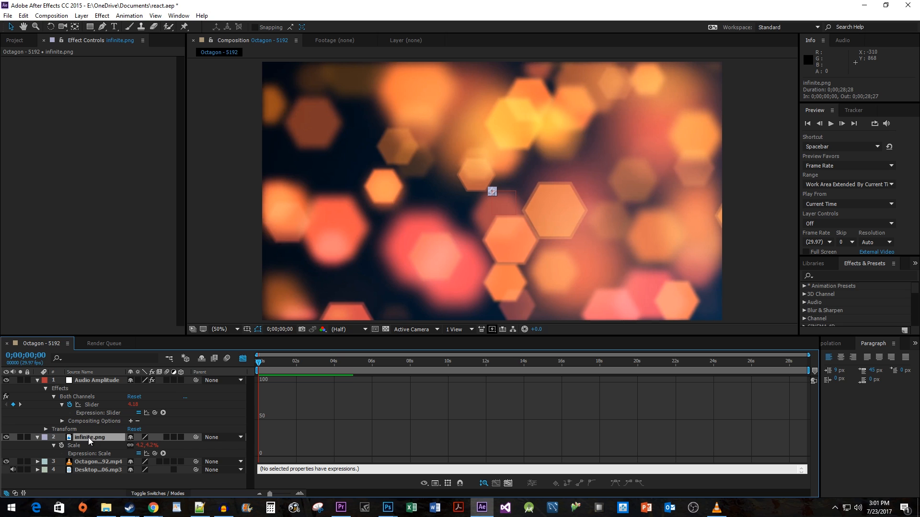
pyautogui.click(101, 16)
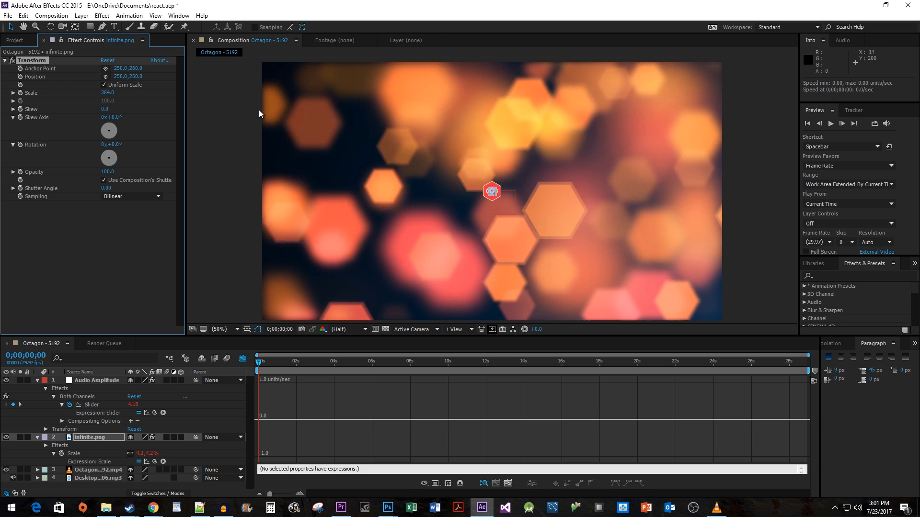
pyautogui.moveTo(282, 268)
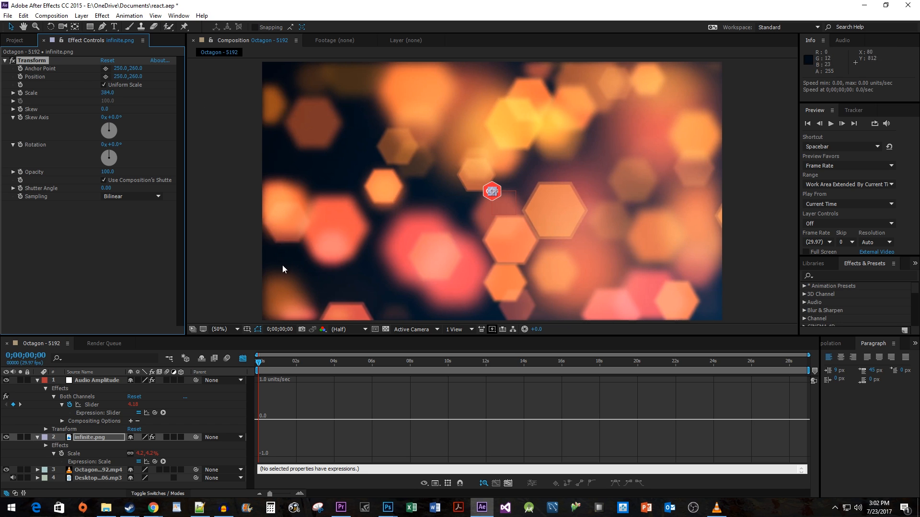
pyautogui.click(96, 380)
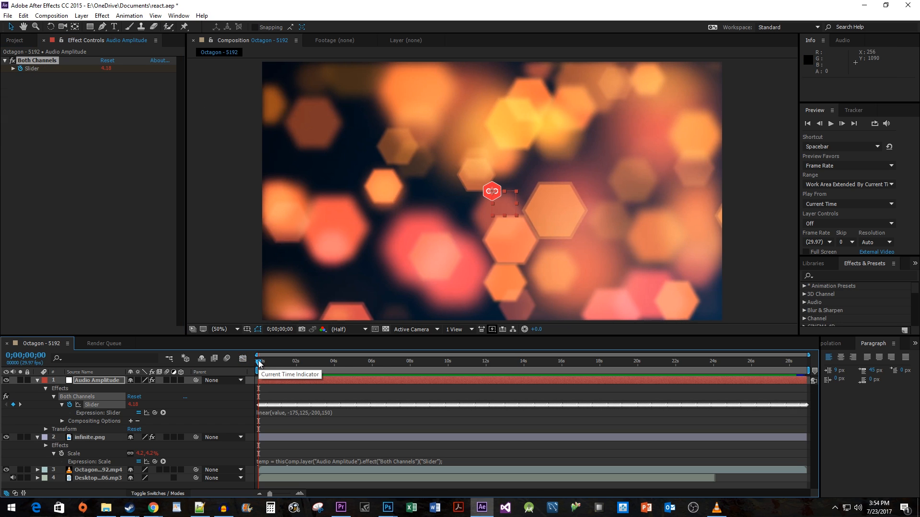